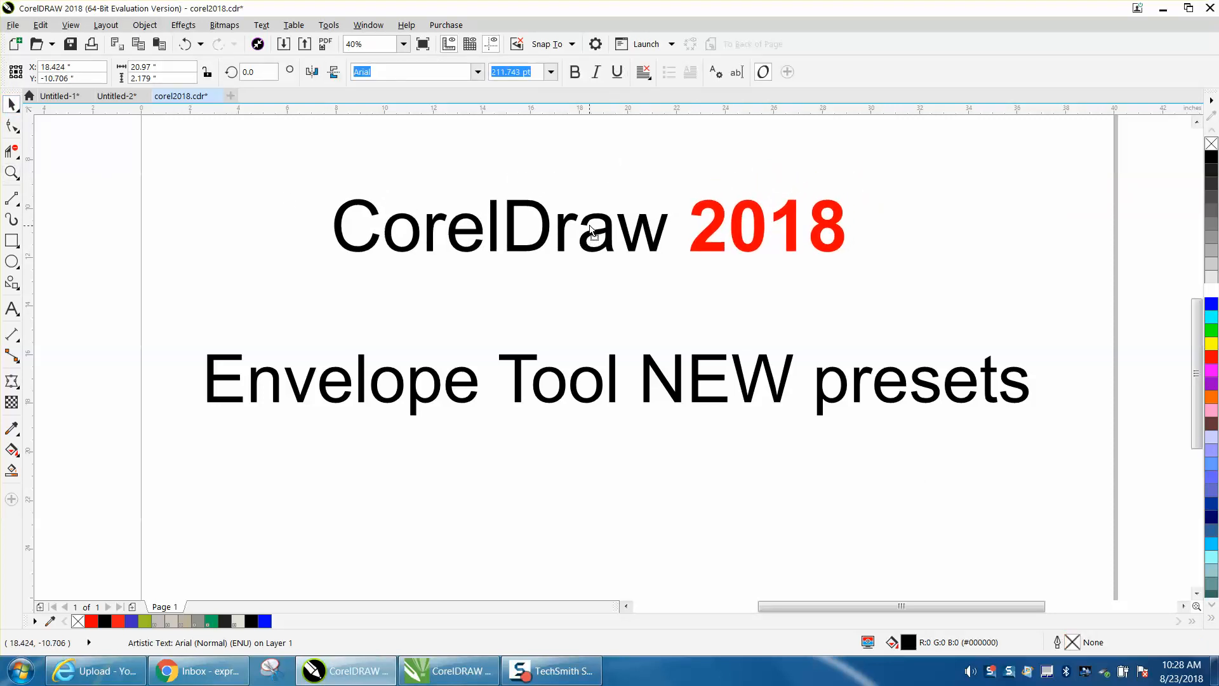
Step: Open the Envelope presets from the Effects menu for the 'CorelDraw 2018' text
left_click(182, 24)
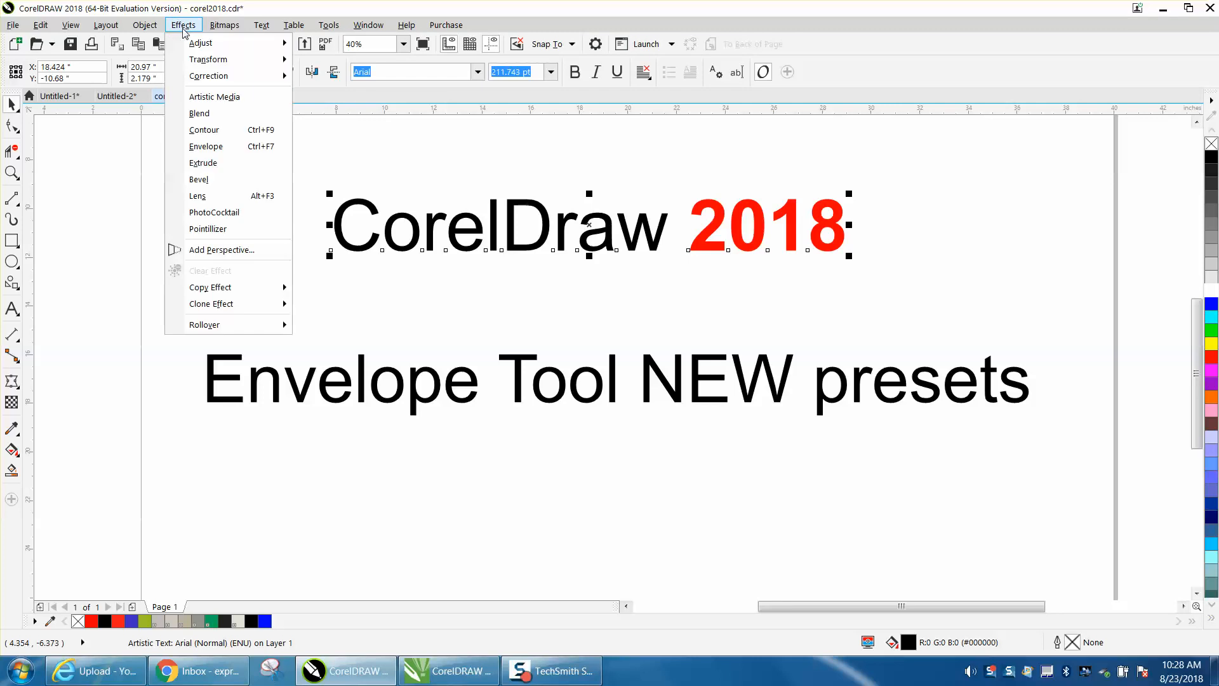
left_click(206, 146)
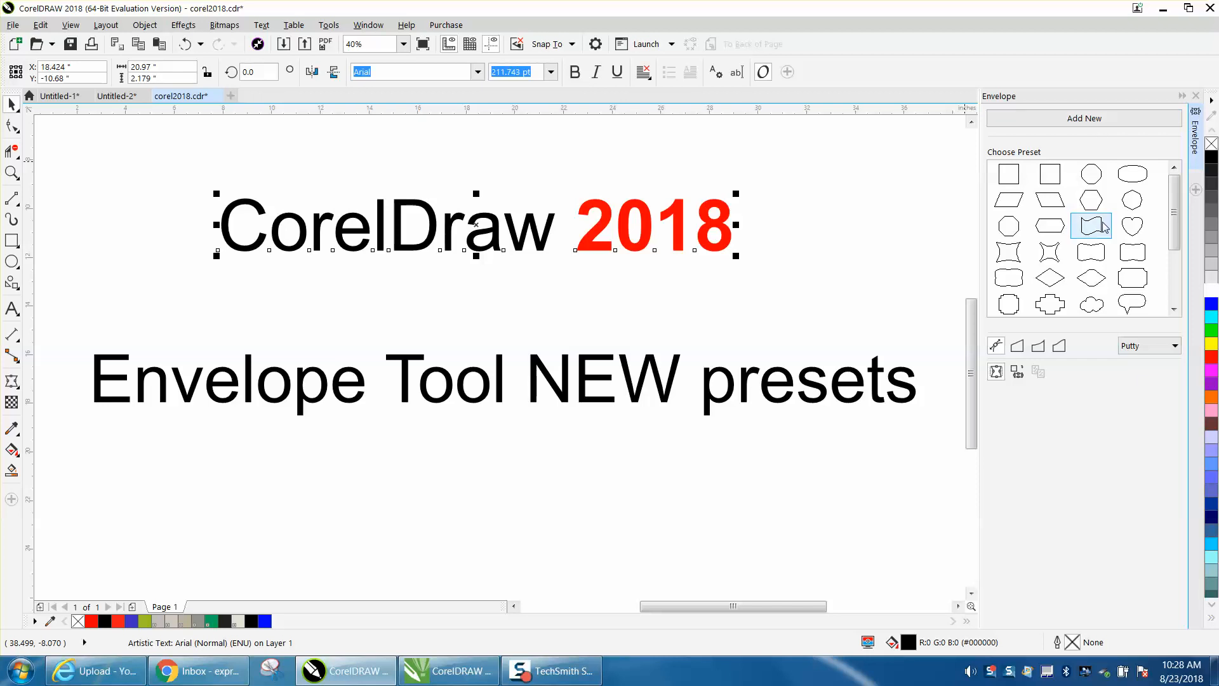
Step: Zoom in on the 'CorelDraw 2018' heading to about 61%
left_click(1091, 225)
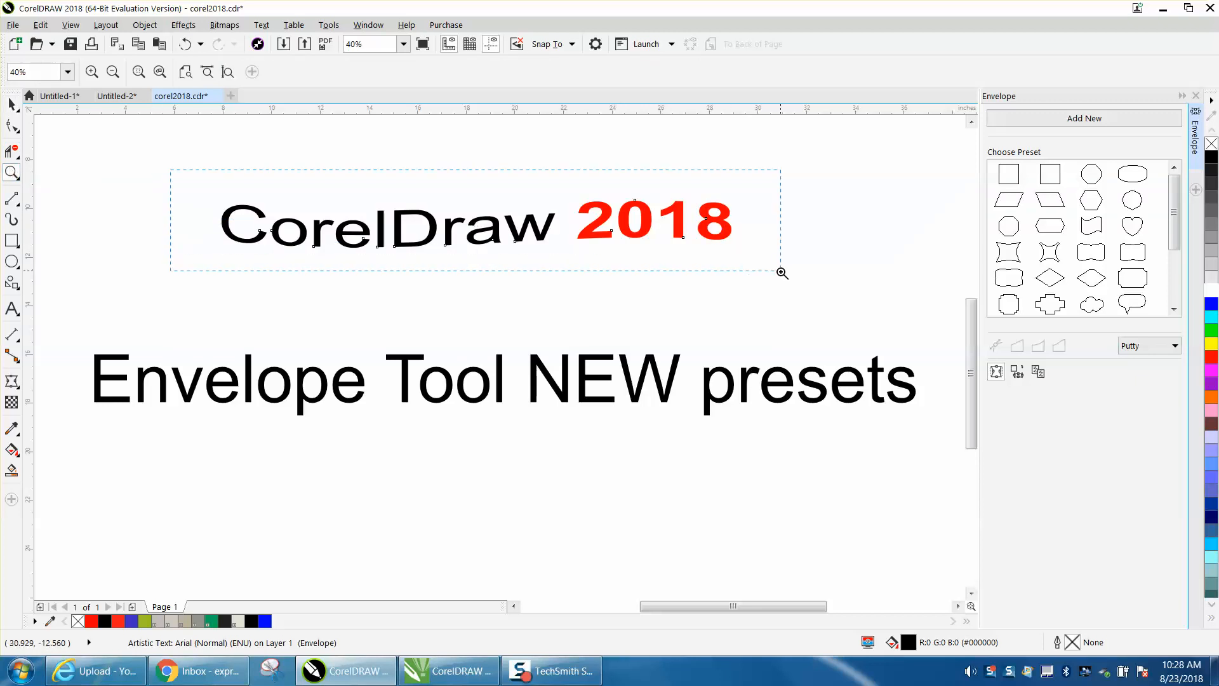
left_click(11, 103)
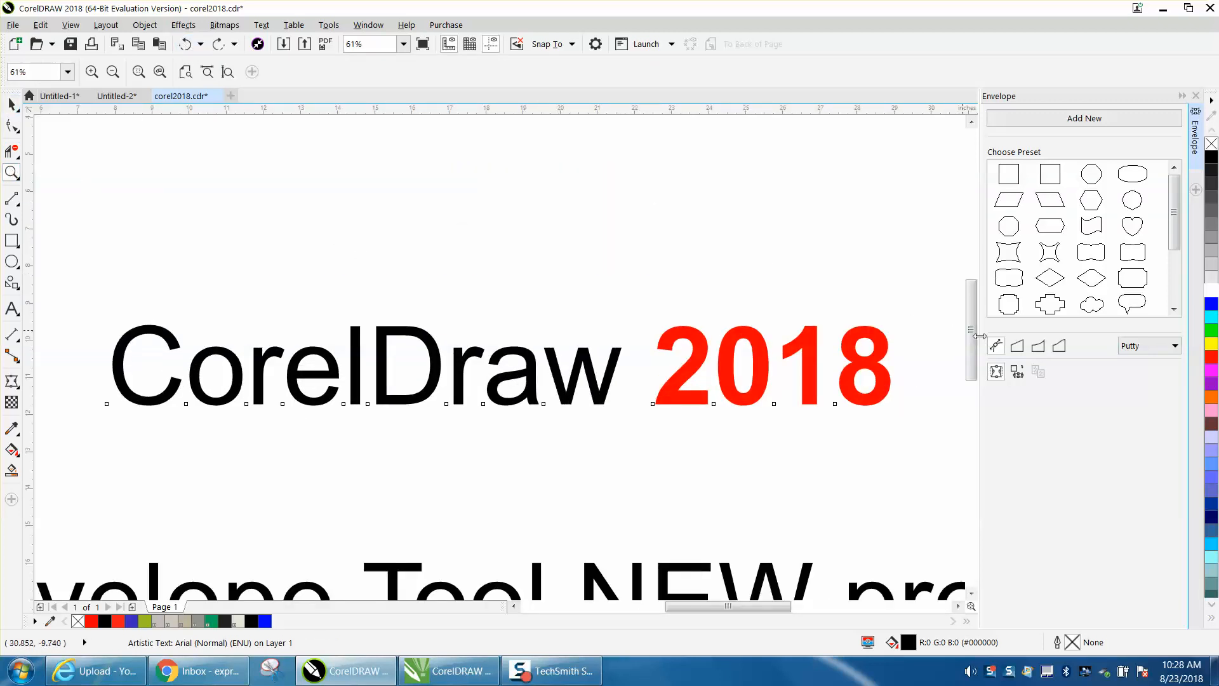
Step: Preview both slanted parallelogram envelope presets on the heading, then return it unwarped
left_click(1049, 225)
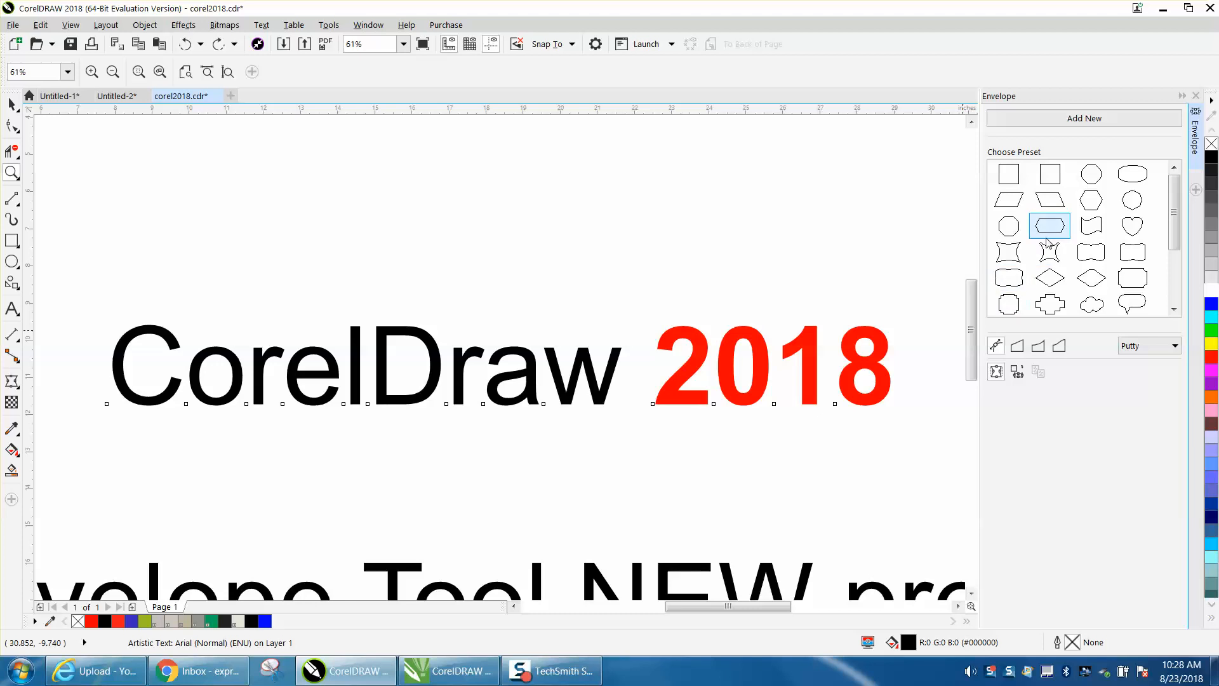
left_click(1049, 225)
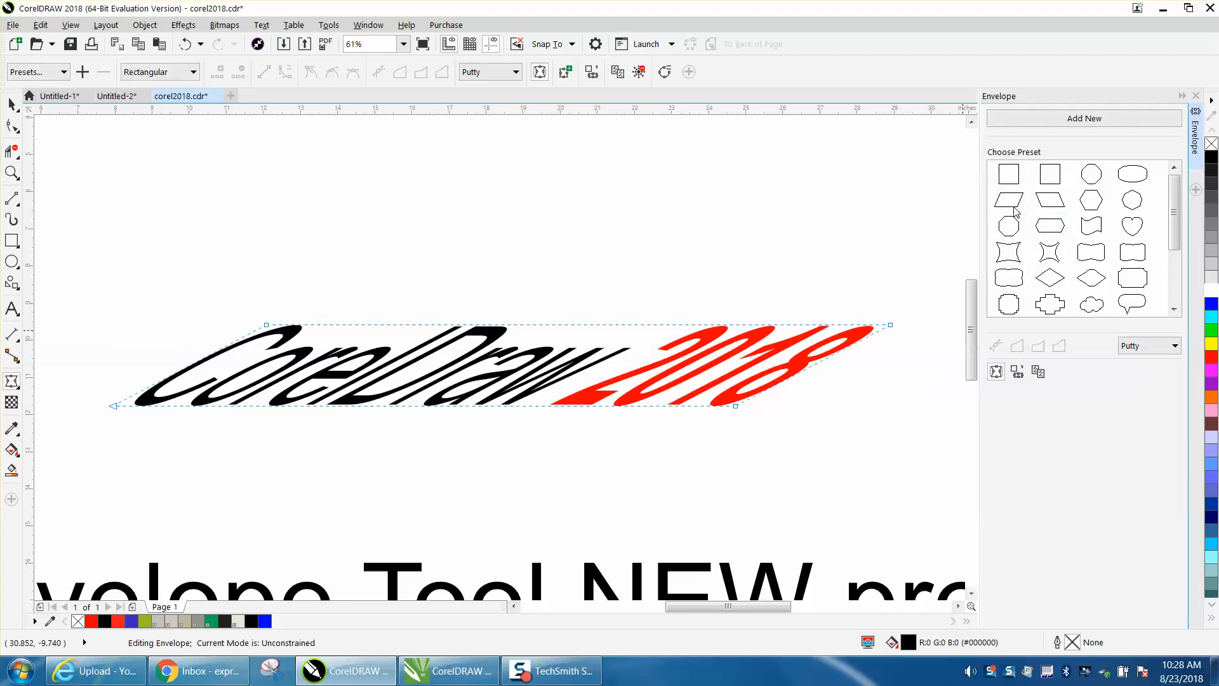
left_click(1049, 200)
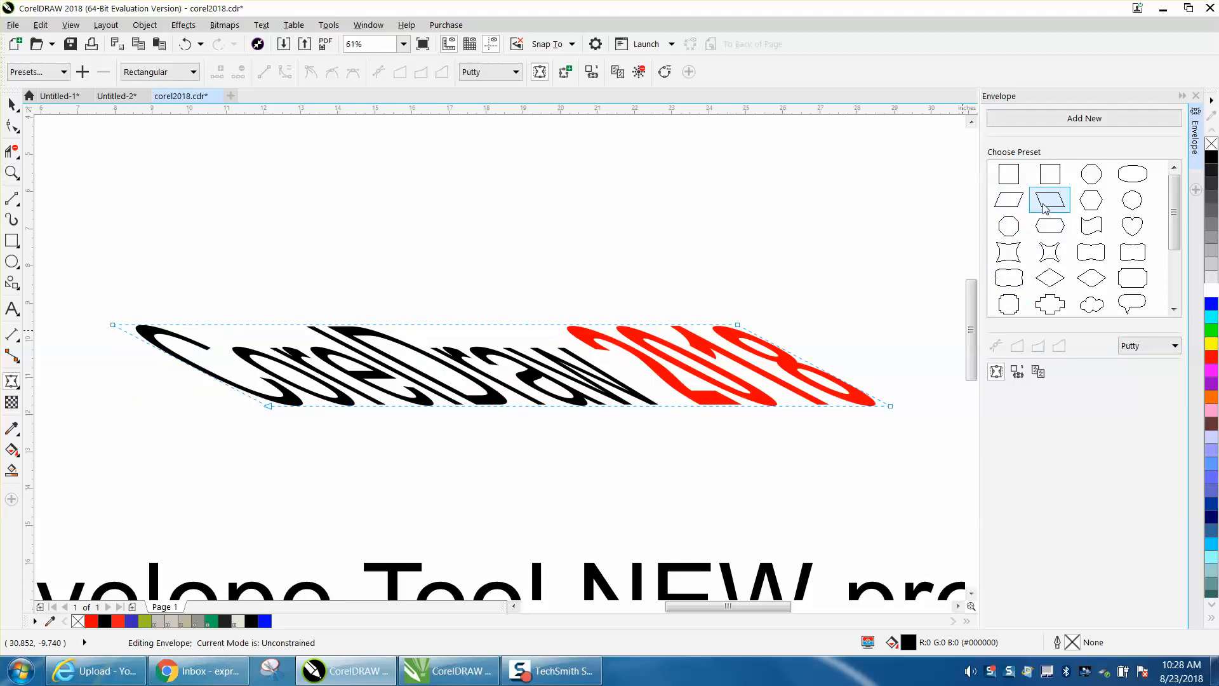
left_click(1008, 173)
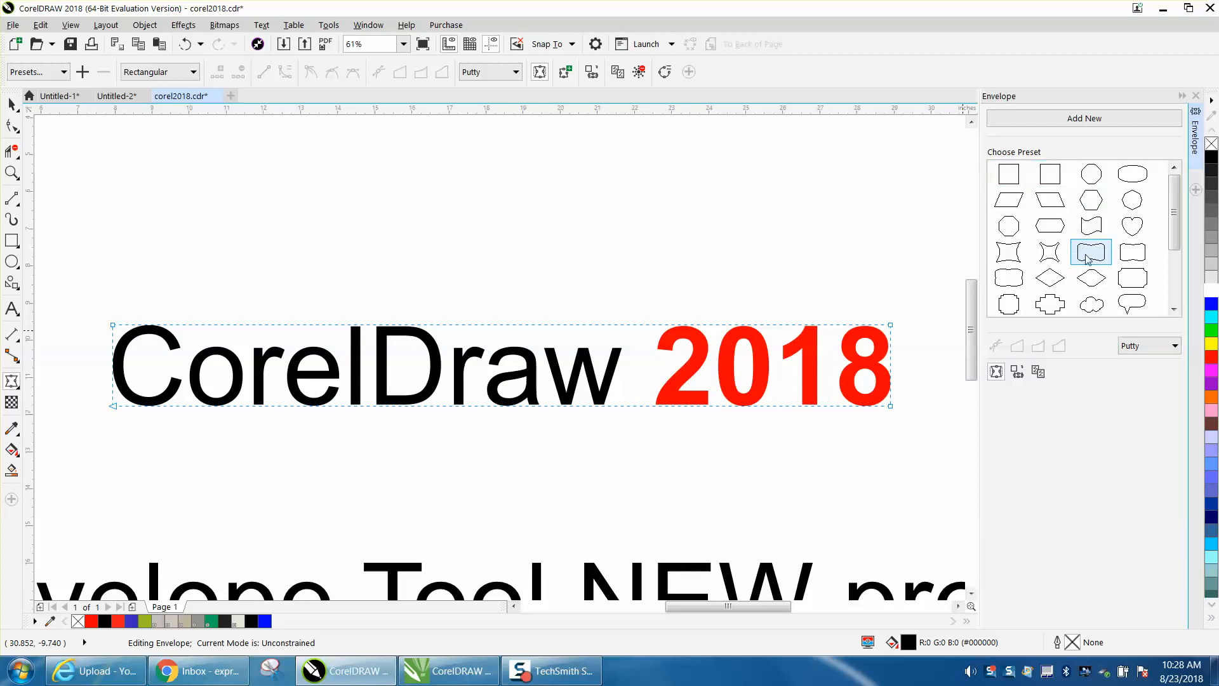
Step: Apply the scroll-shaped envelope preset to the heading, adjusting its mapping to a gentle wave
left_click(1090, 252)
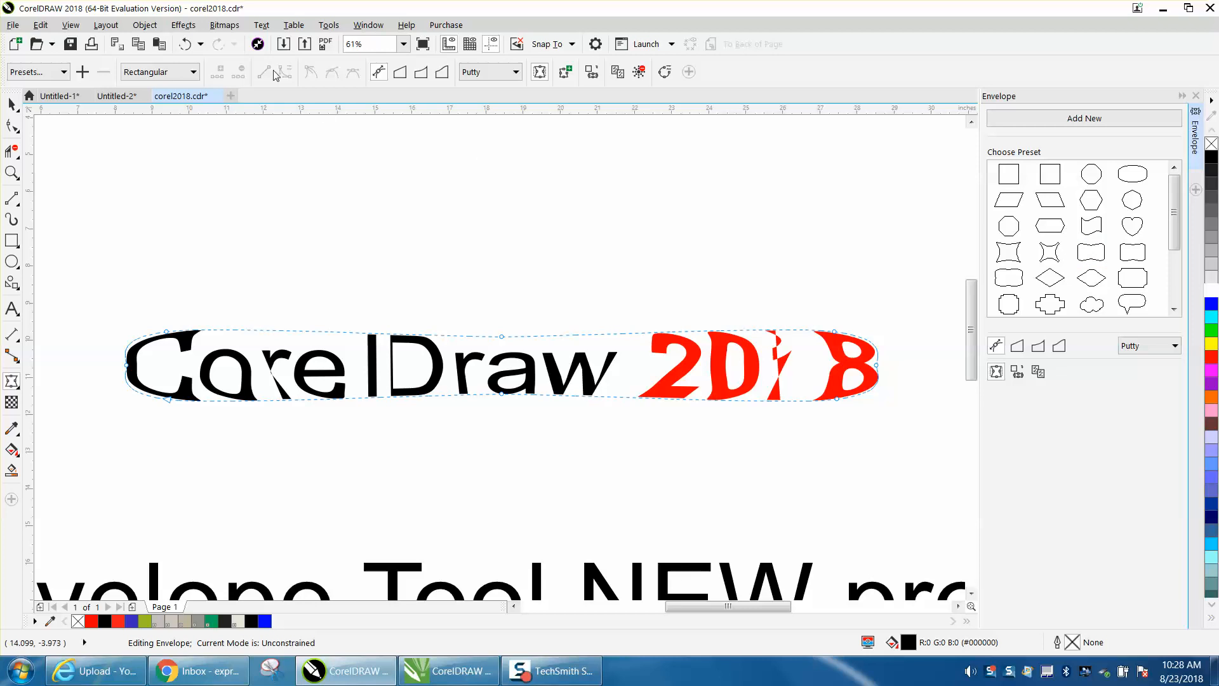
left_click(1091, 277)
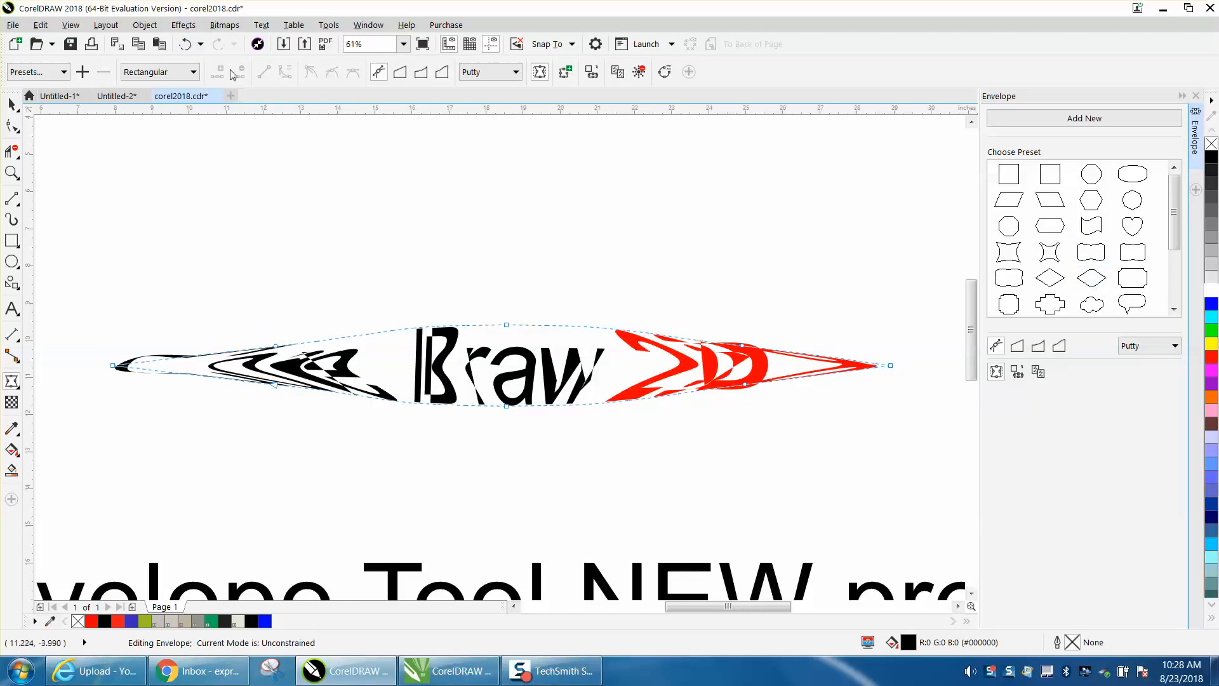
left_click(1091, 252)
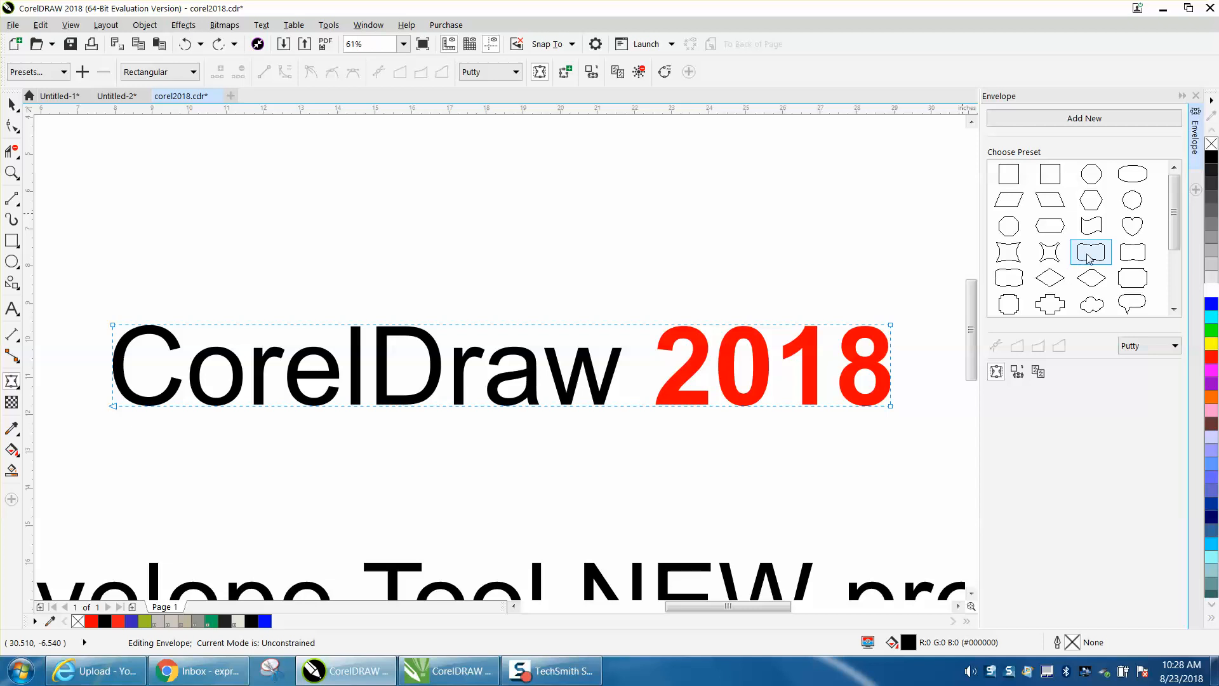
left_click(1091, 252)
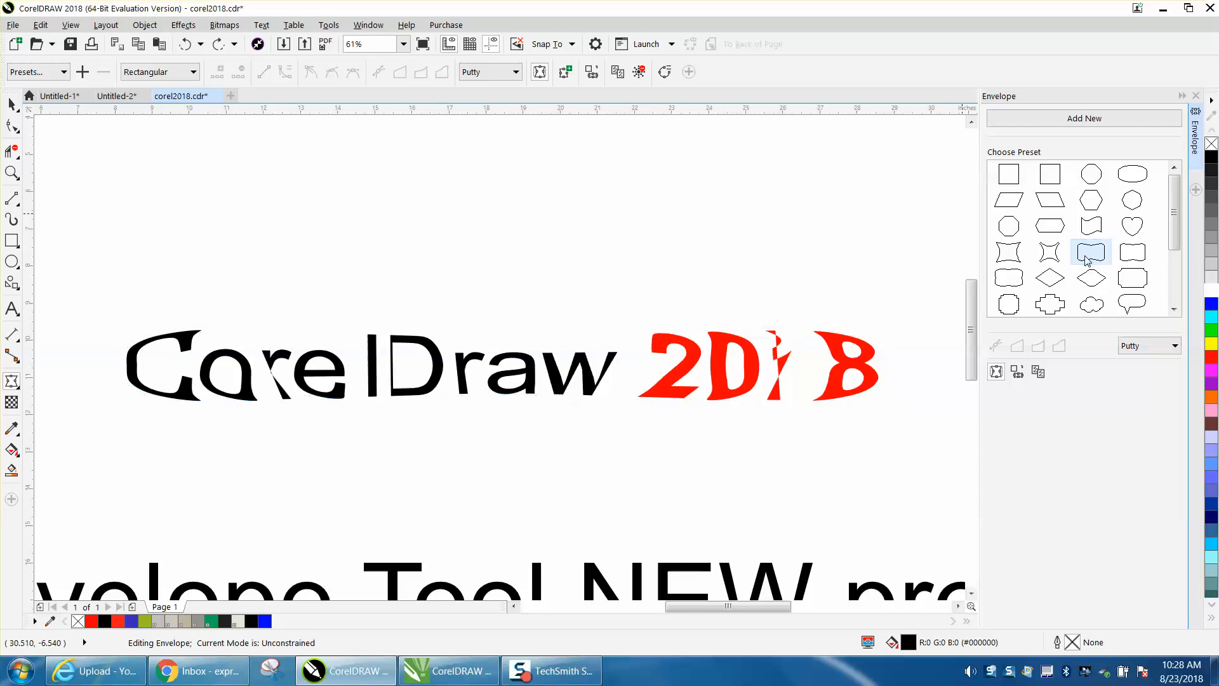
left_click(185, 44)
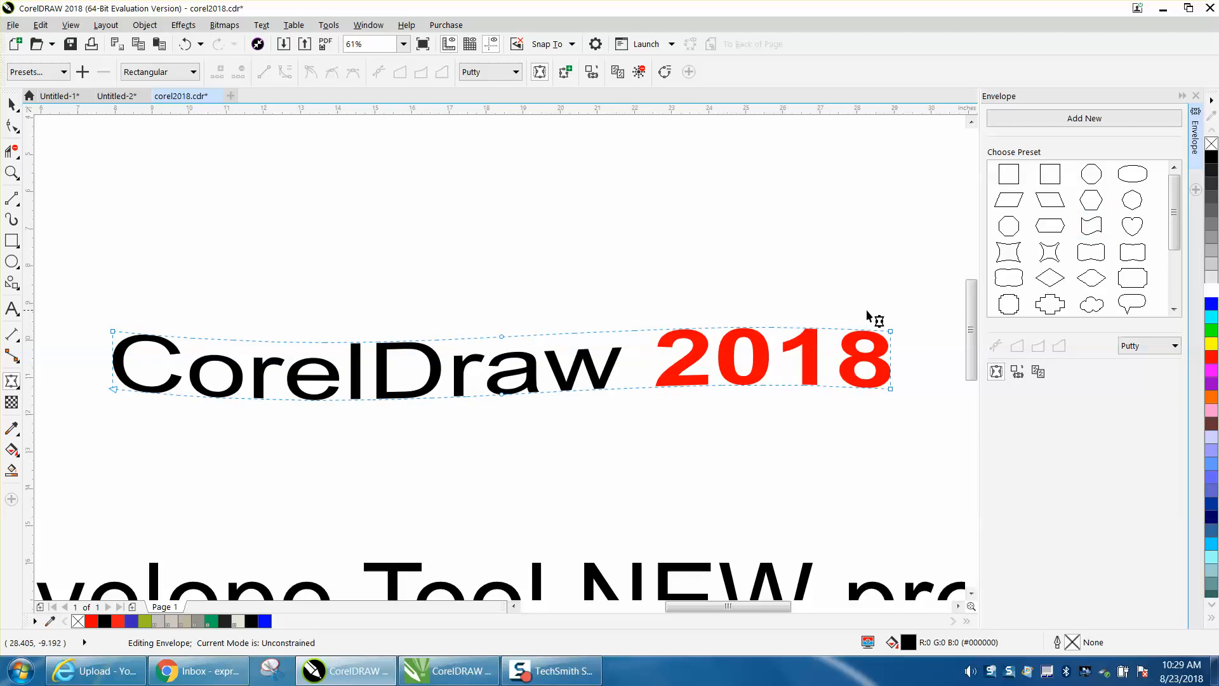
mouse_move(501, 324)
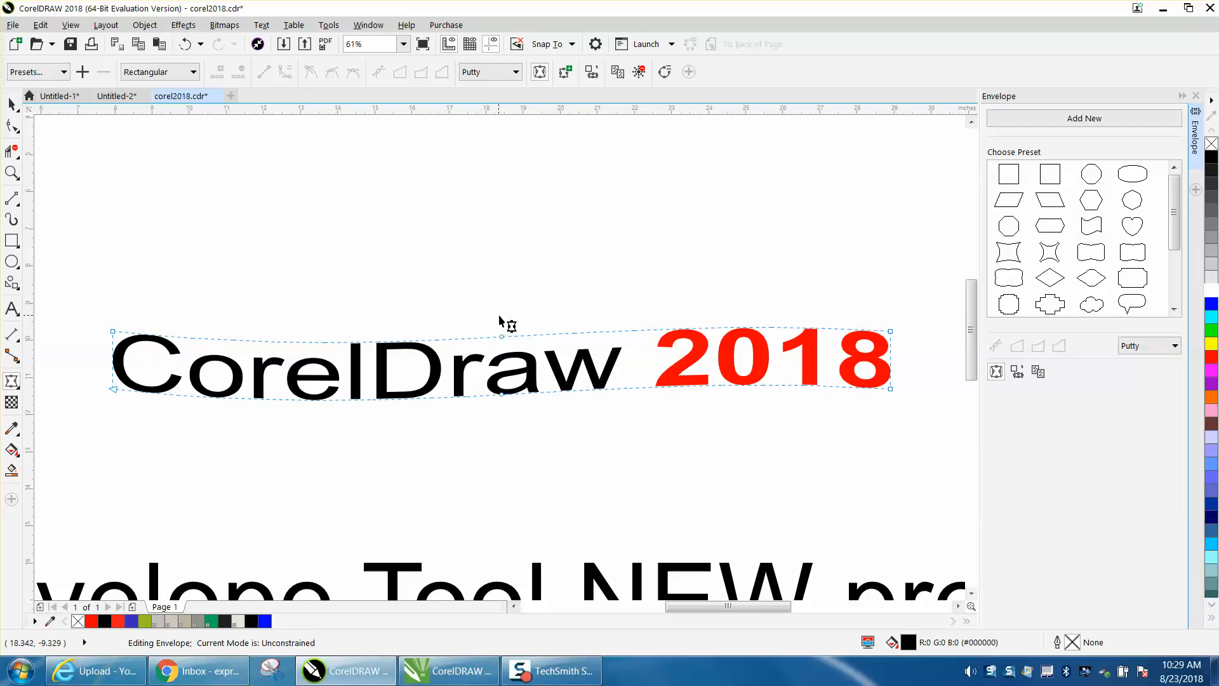
Step: Drag the envelope's right and left ends upward so the heading arcs with a dipping middle
left_click_drag(698, 308, 931, 435)
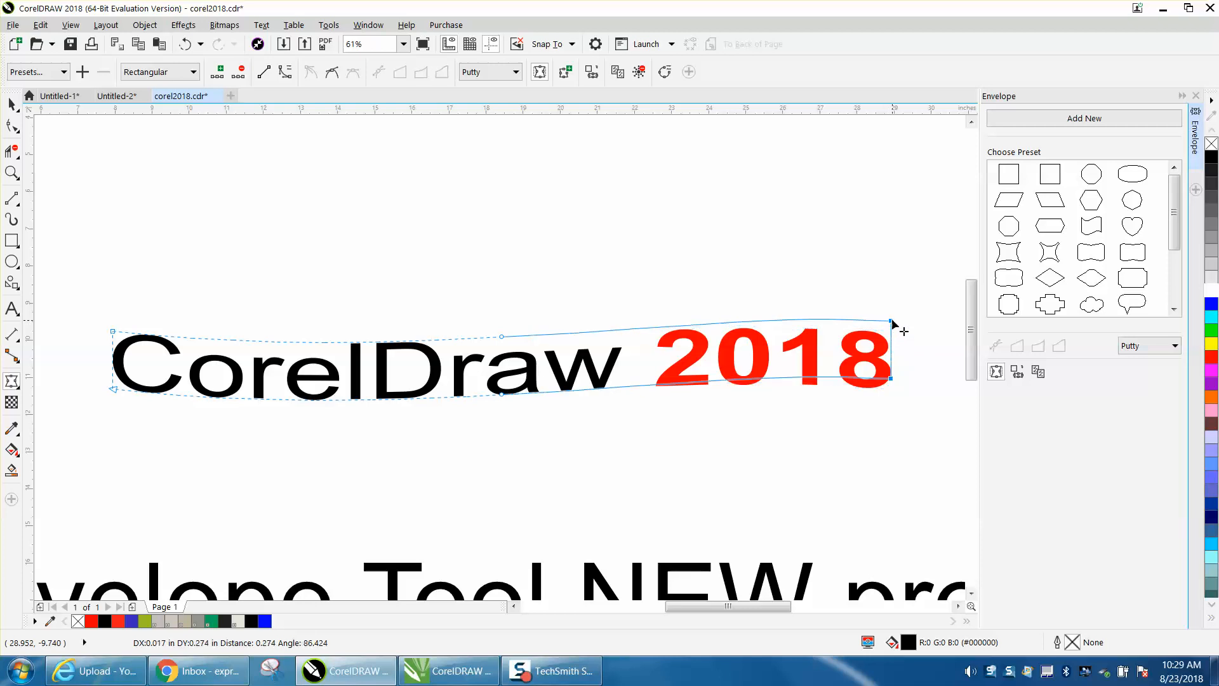
left_click_drag(892, 322, 898, 287)
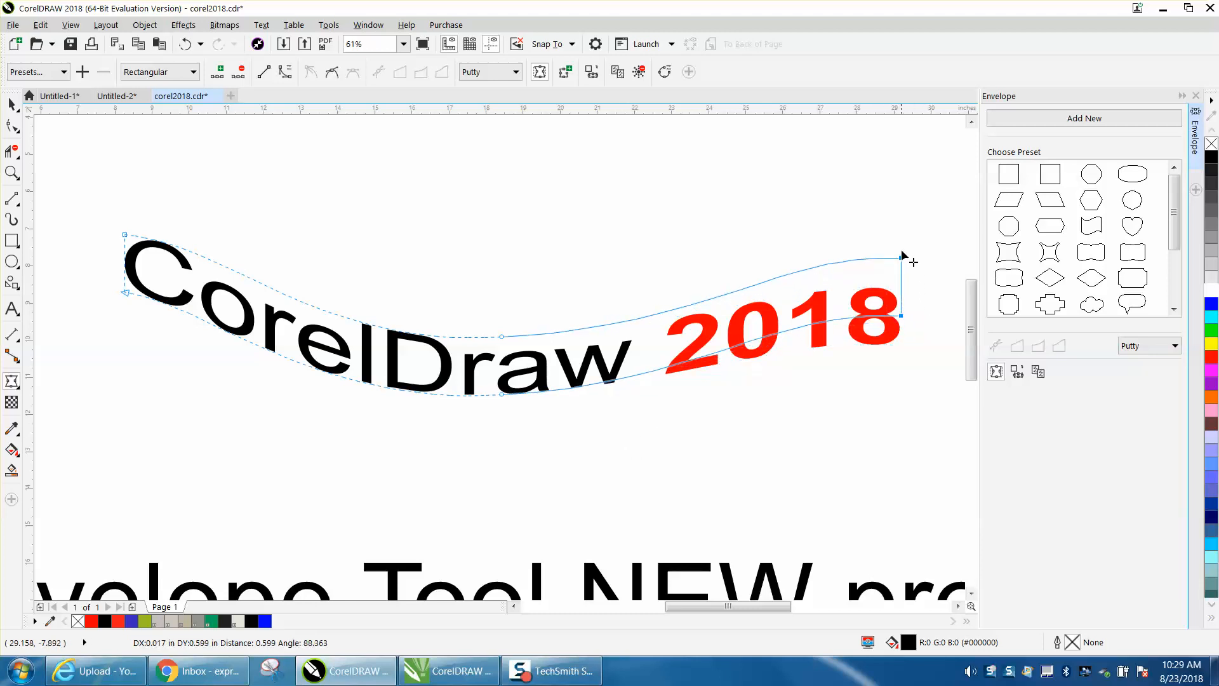
left_click_drag(901, 257, 900, 241)
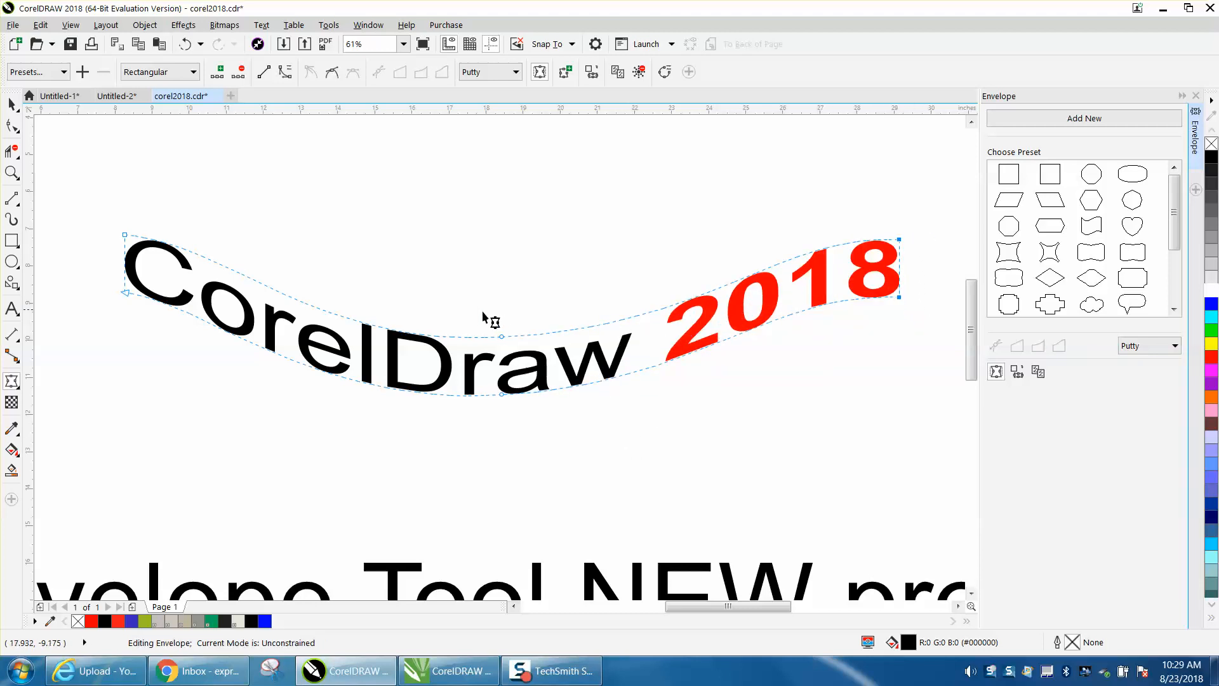